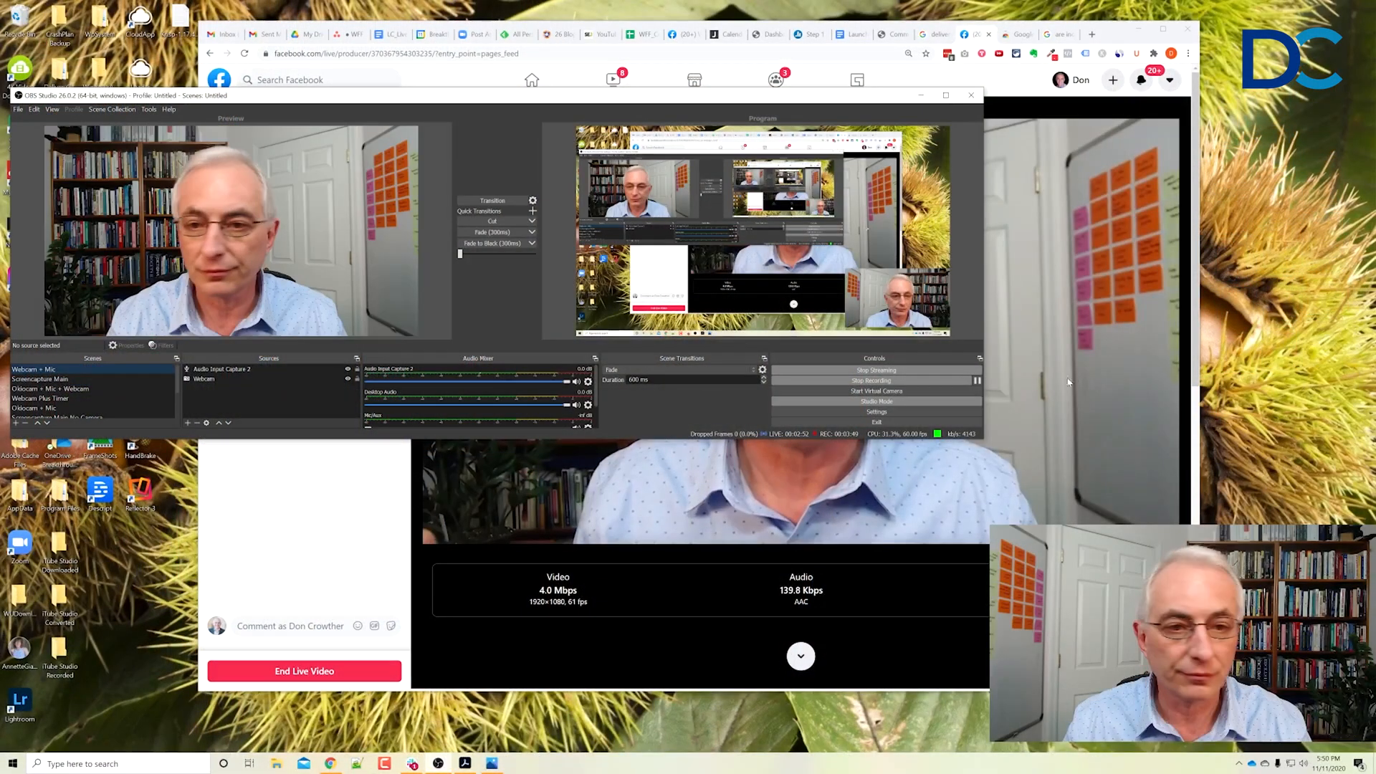
# - Switch from OBS Studio to the Chrome window showing the Opt-out Add-on store page
pyautogui.click(1017, 34)
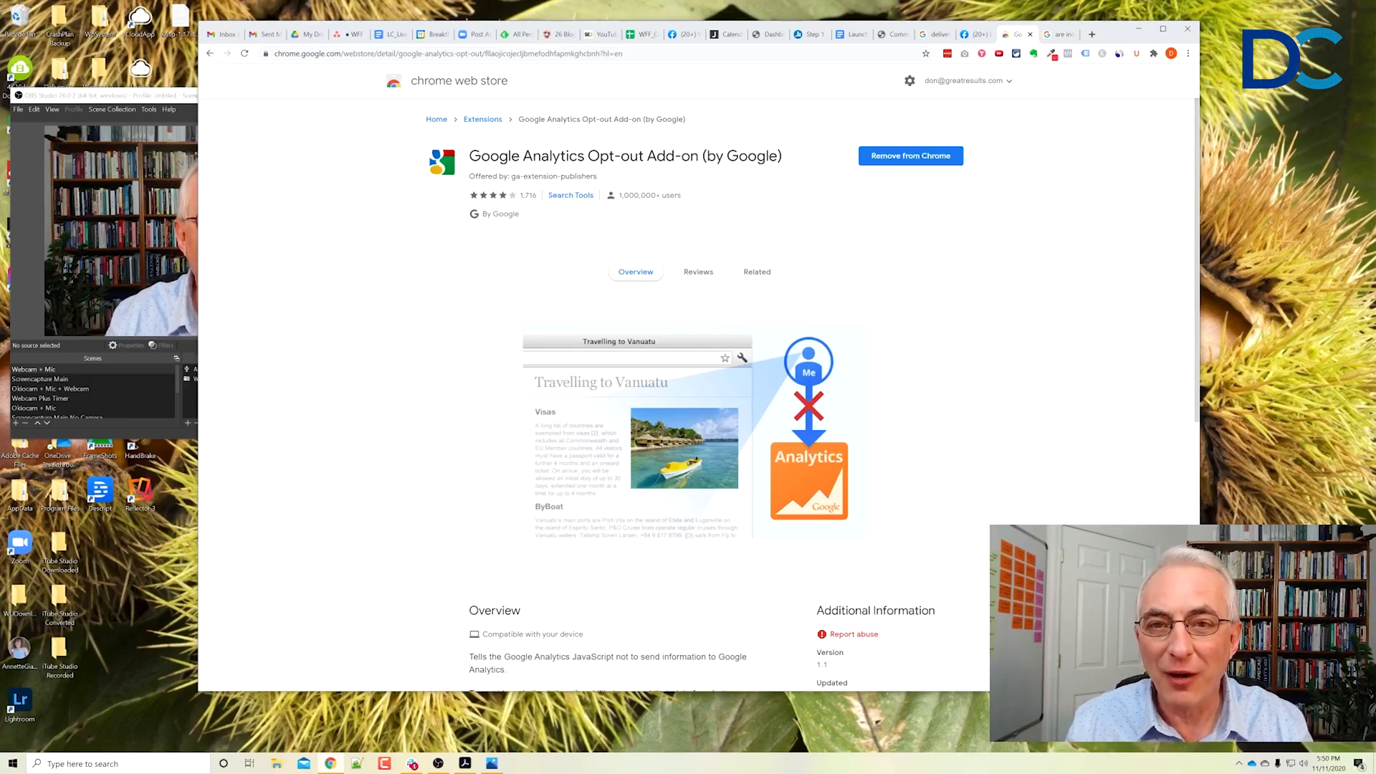
pyautogui.moveTo(801, 160)
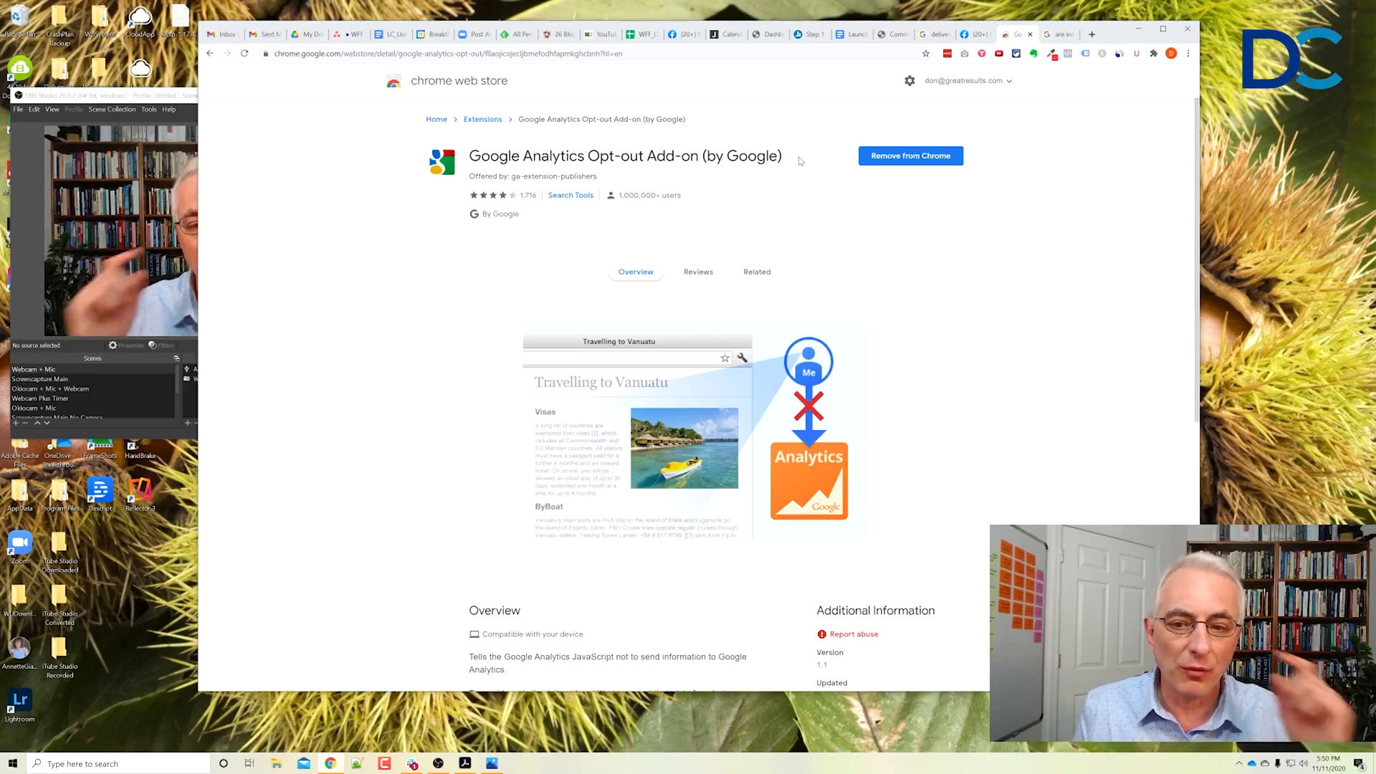
# - Scroll down the add-on listing to its Overview description
pyautogui.scroll(-3)
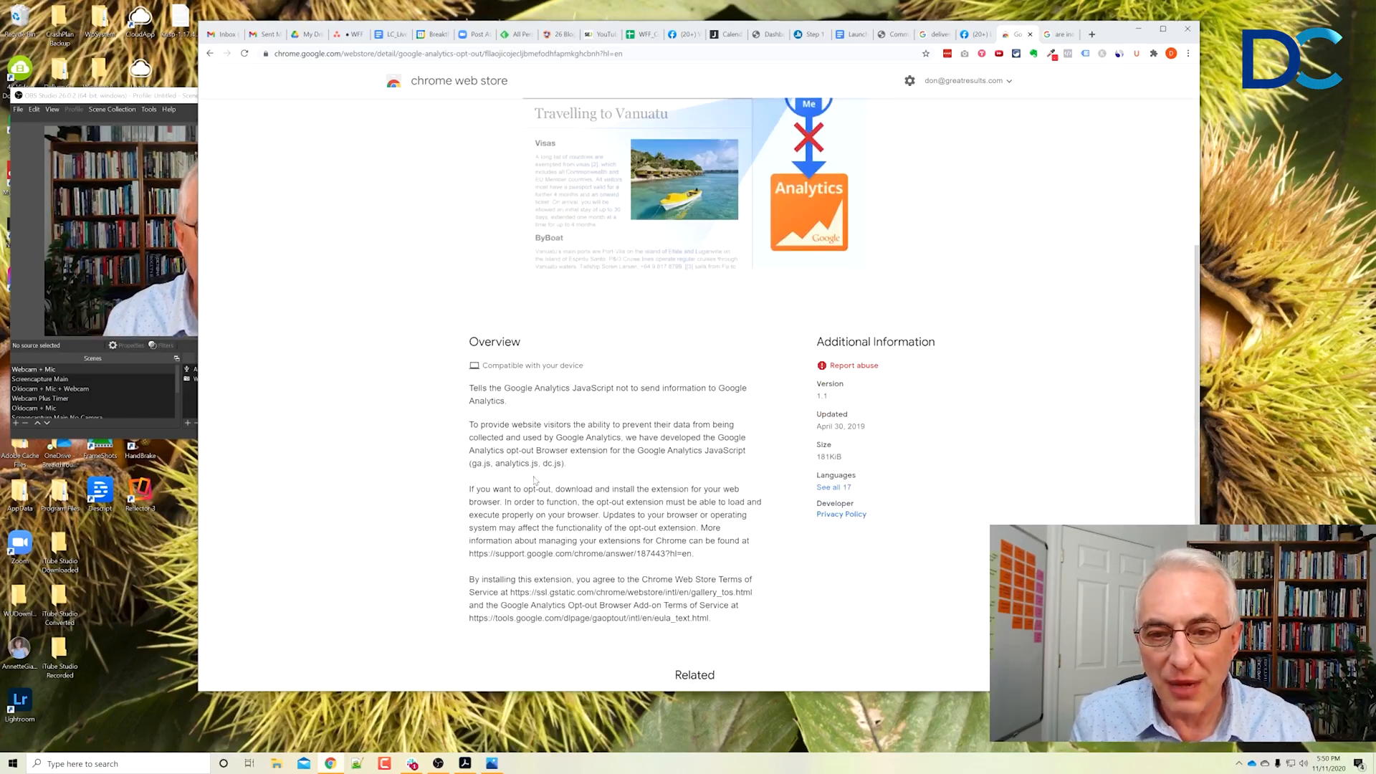
# - Select the Overview's opening line about Google Analytics JavaScript
pyautogui.doubleClick(526, 387)
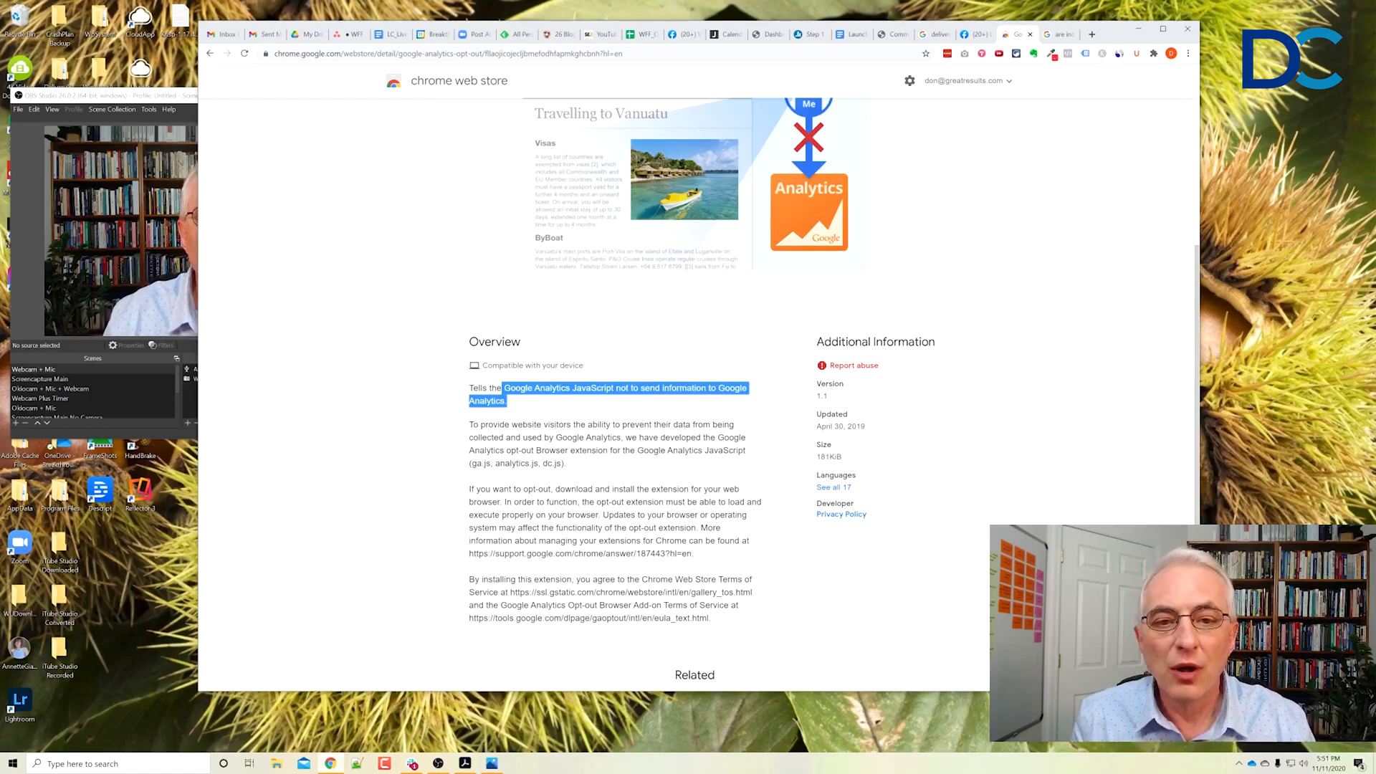
pyautogui.moveTo(694, 449)
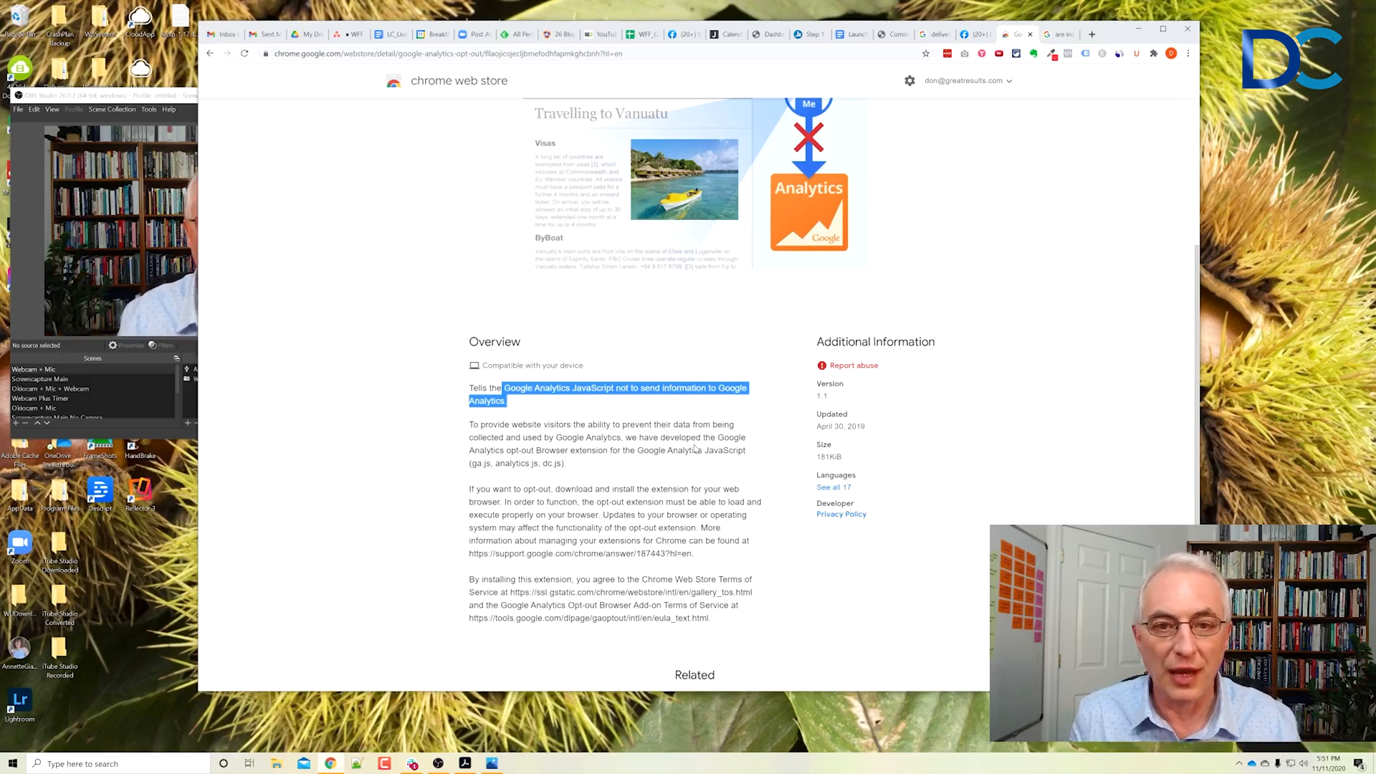
# - Scroll up to the listing's title, publisher, rating and user count
pyautogui.scroll(3)
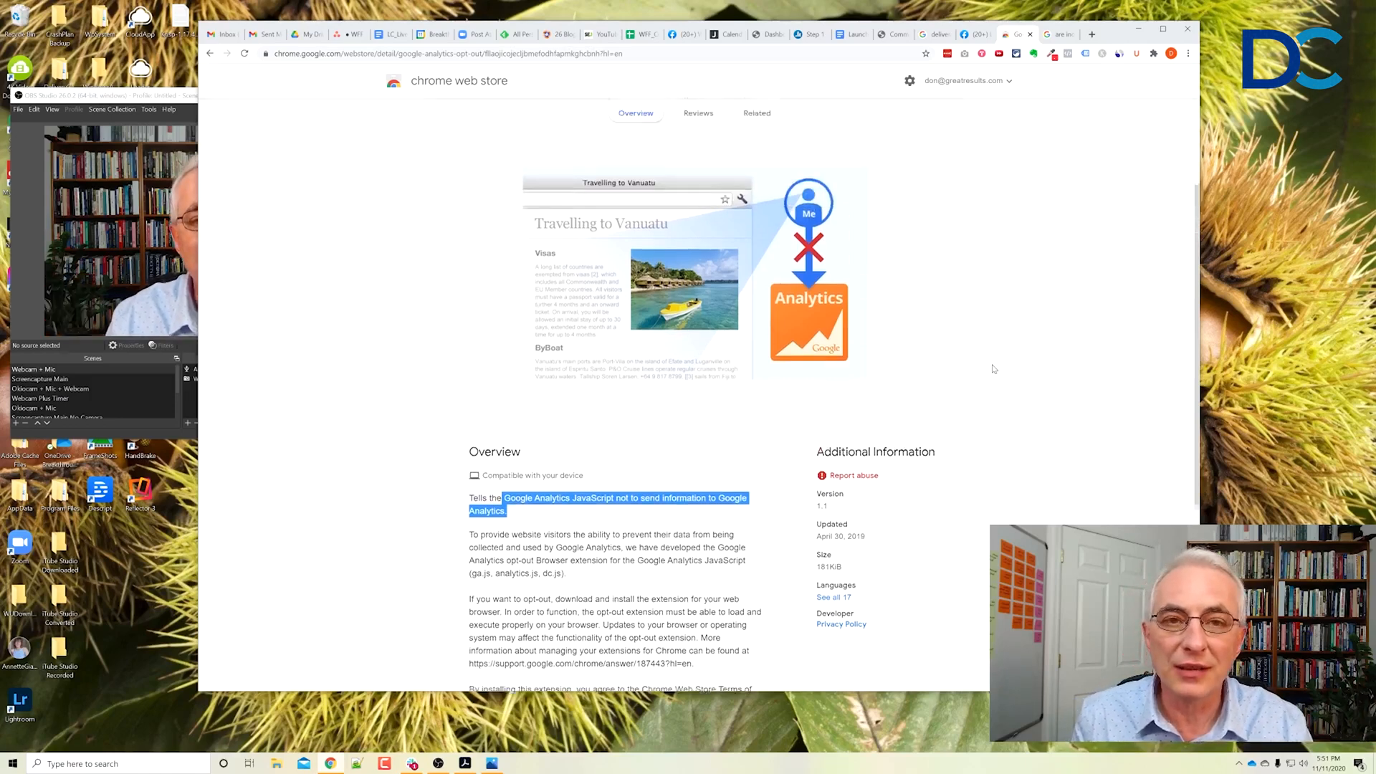
pyautogui.scroll(3)
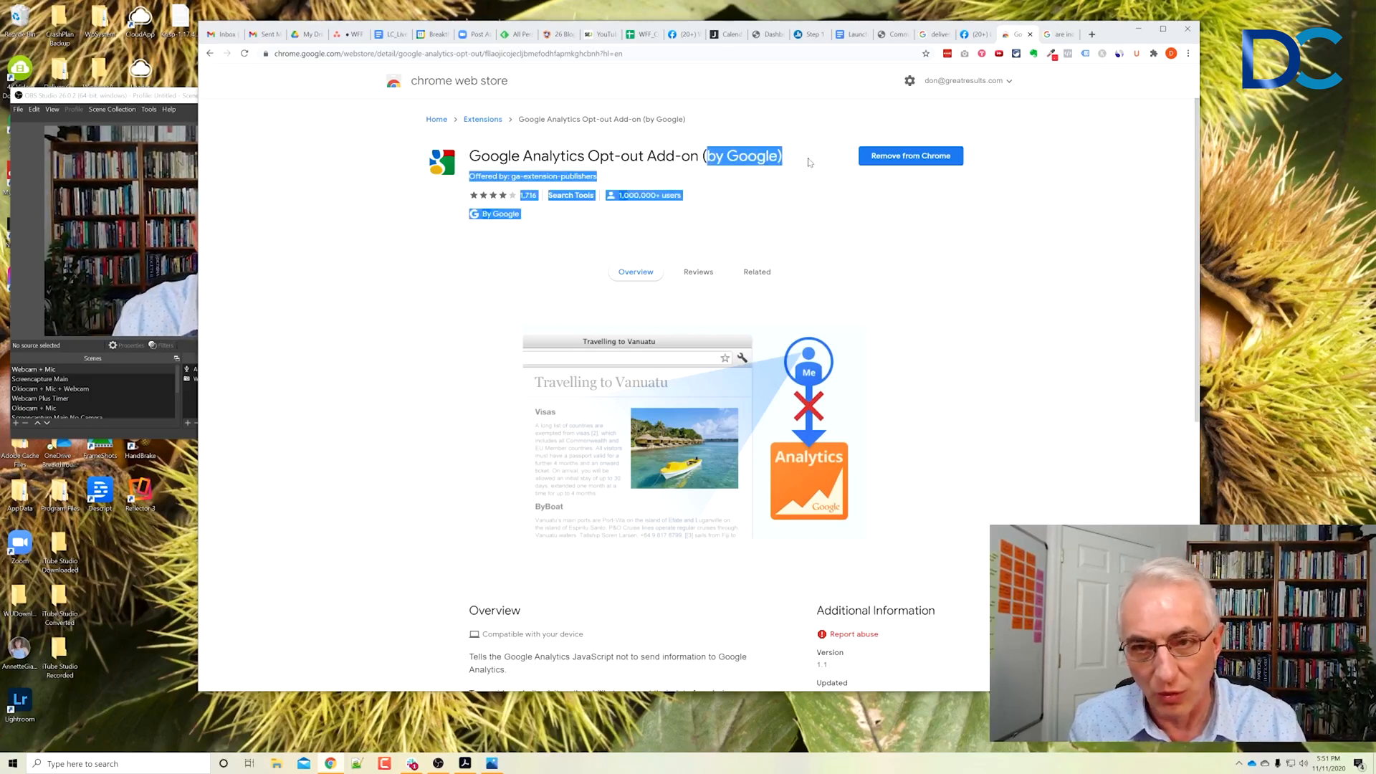
# - Clear the partial highlight from the add-on's header section
pyautogui.click(772, 211)
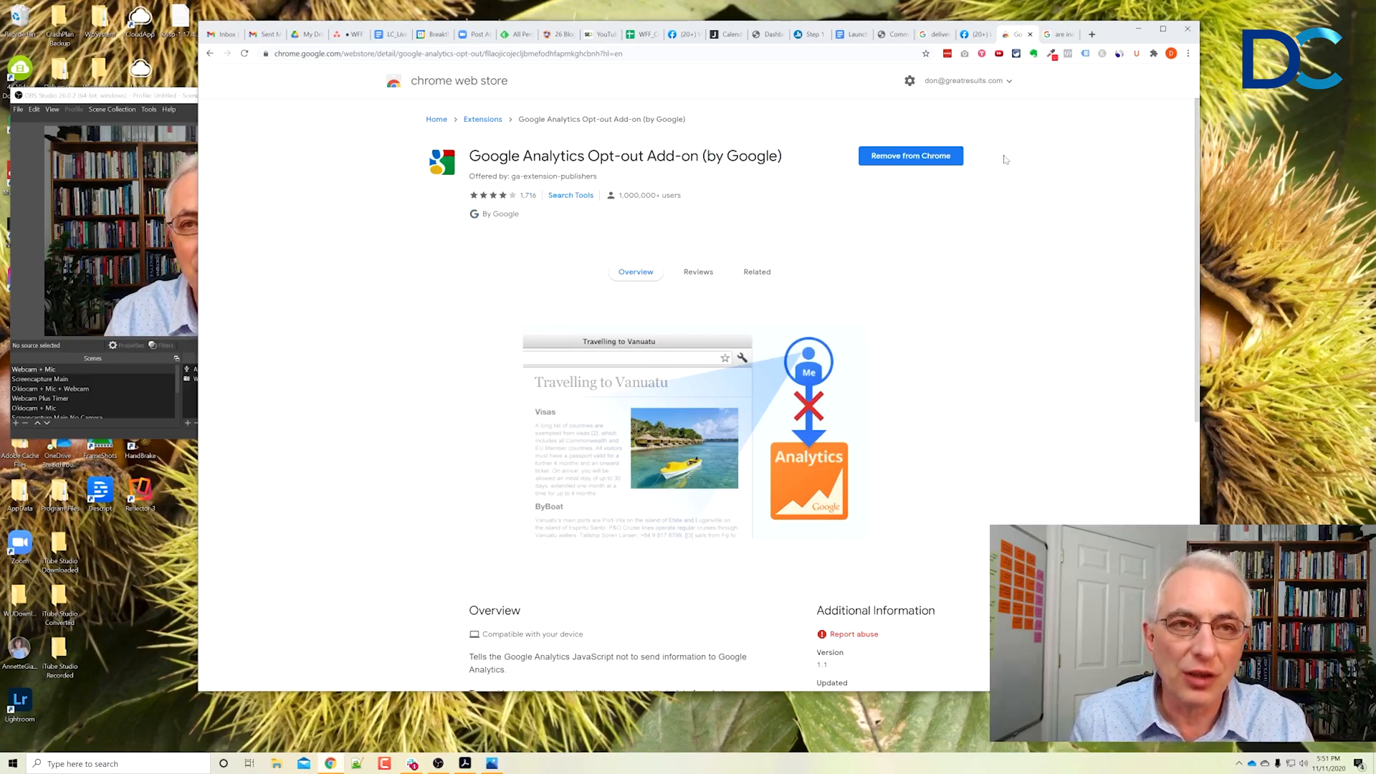
pyautogui.moveTo(973, 244)
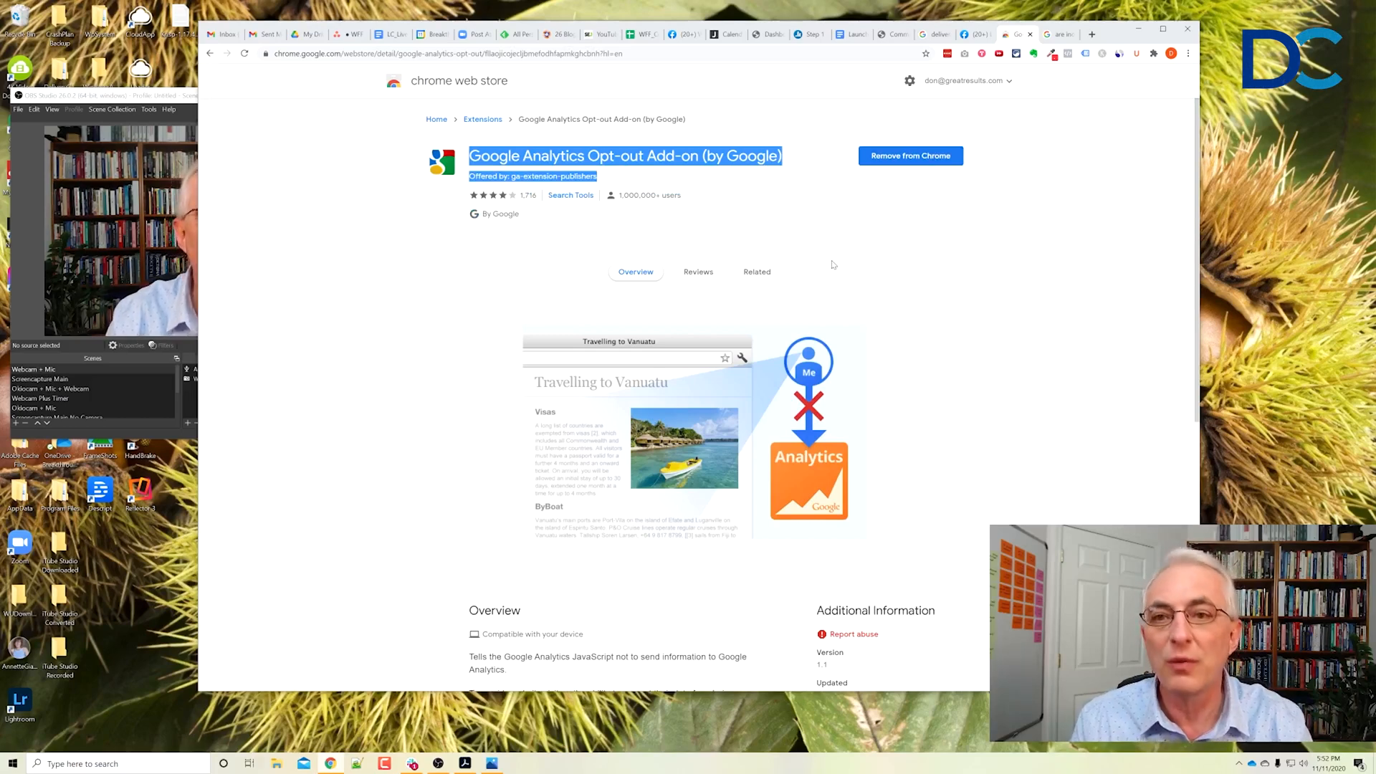
pyautogui.moveTo(941, 238)
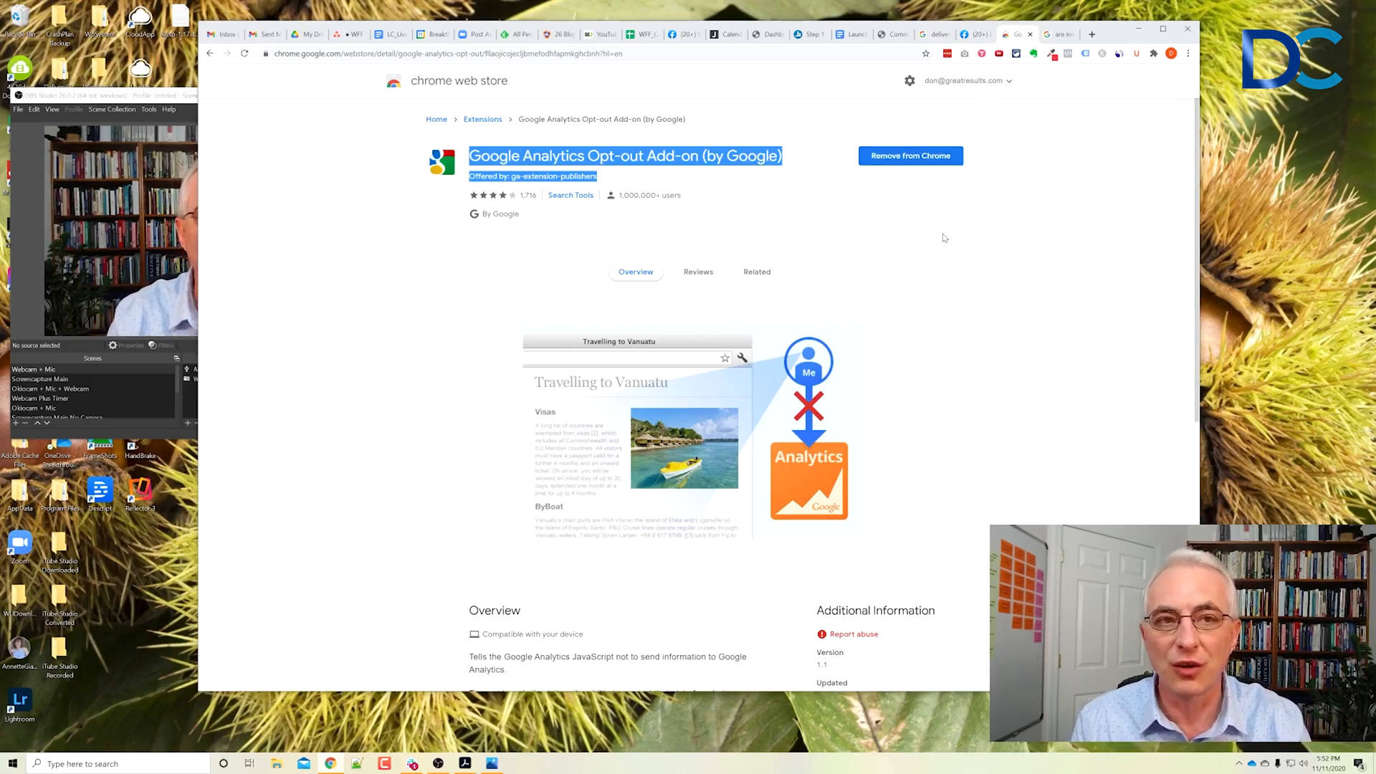
pyautogui.moveTo(375, 378)
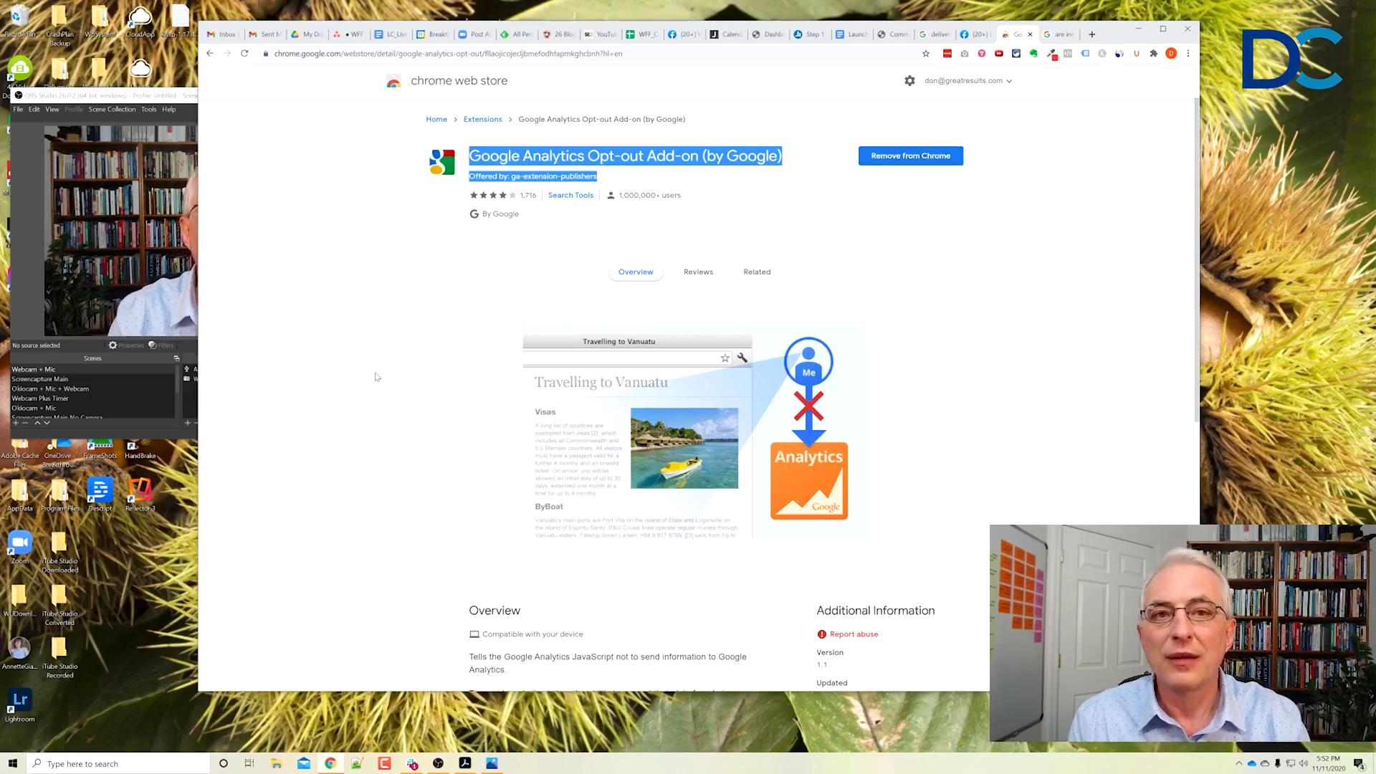